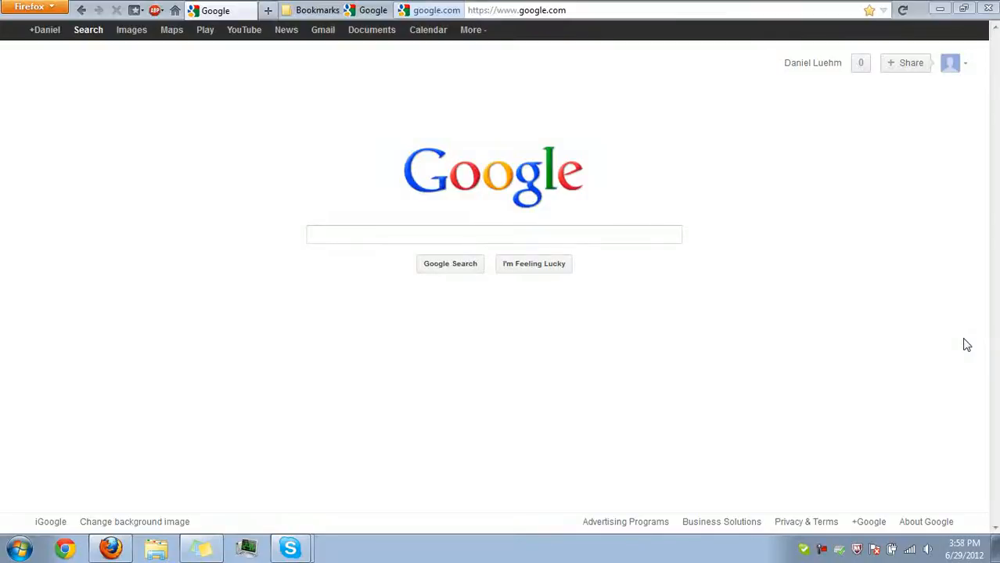
pyautogui.moveTo(874, 324)
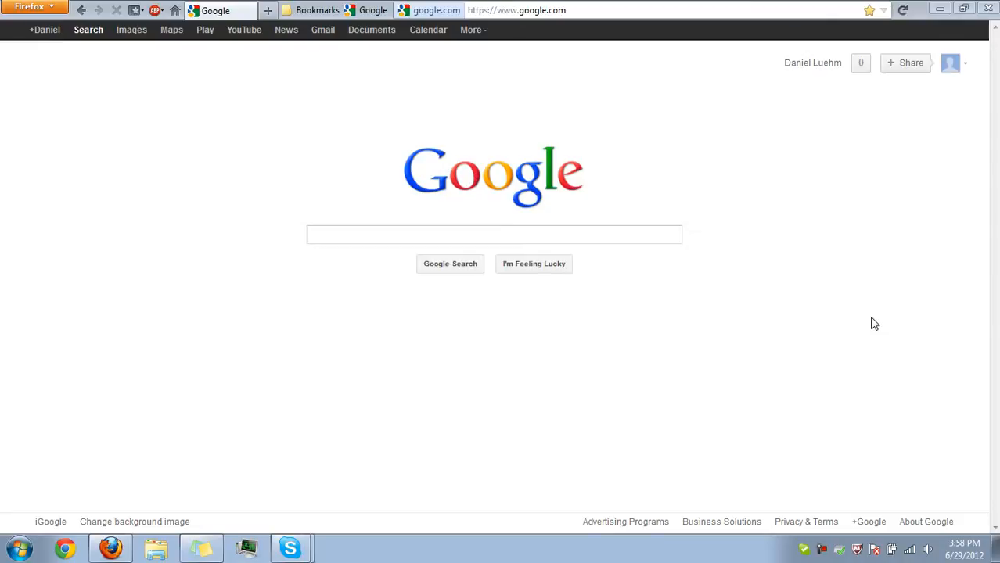
pyautogui.moveTo(596, 248)
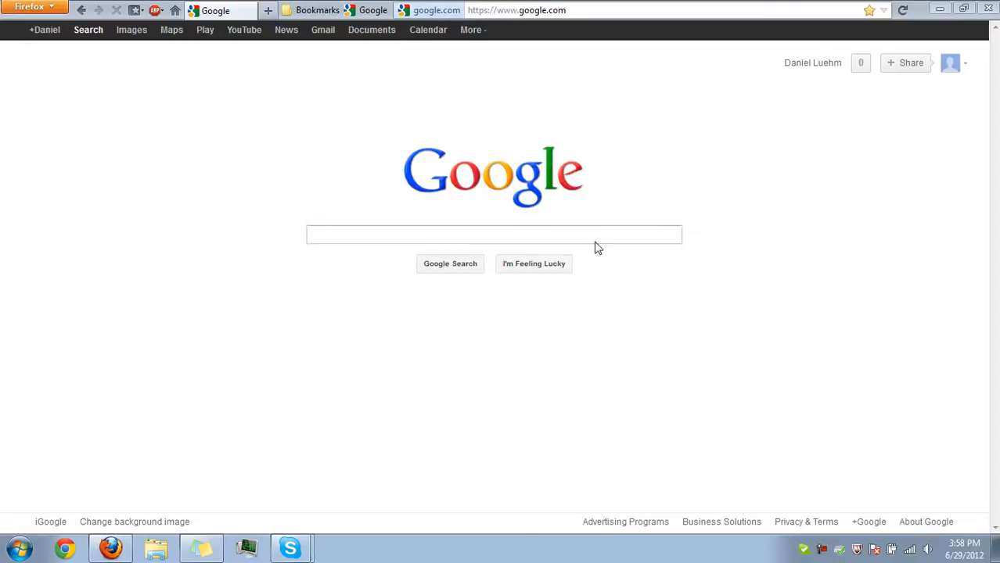
# Step: Search the web for WinRAR and choose the WinRAR 4.20 English 32-bit download
pyautogui.click(494, 235)
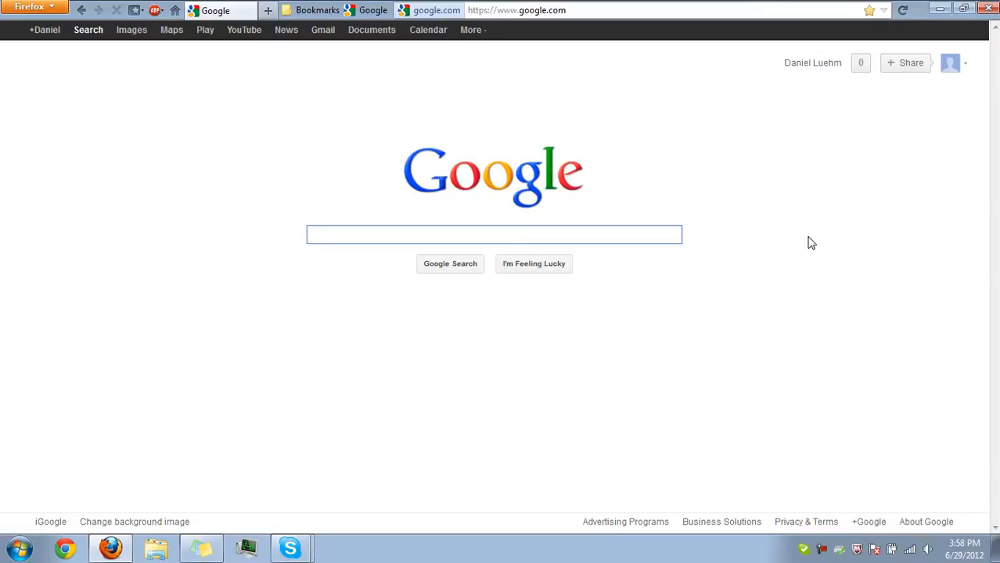
pyautogui.click(493, 235)
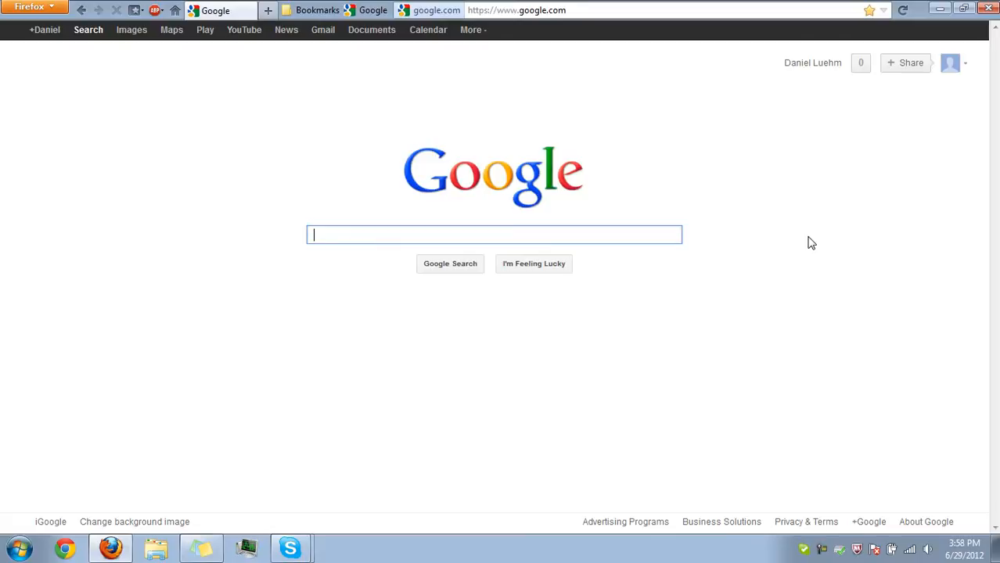
pyautogui.moveTo(502, 173)
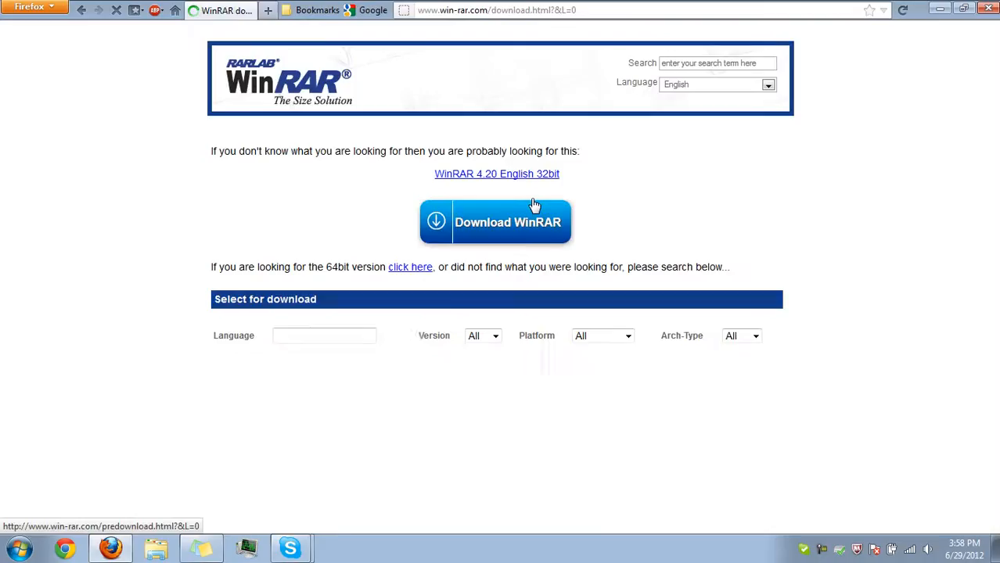
pyautogui.click(492, 222)
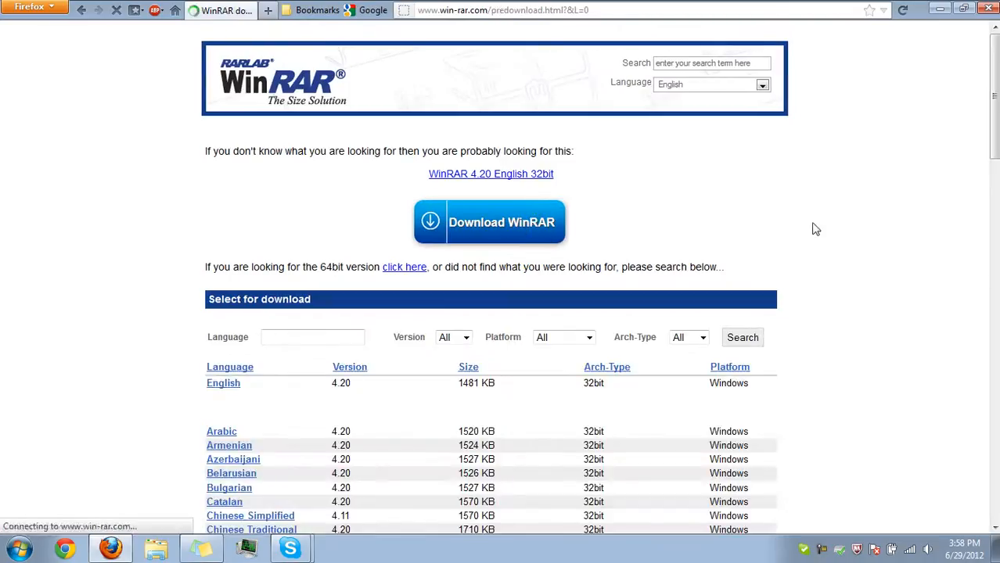
pyautogui.click(489, 222)
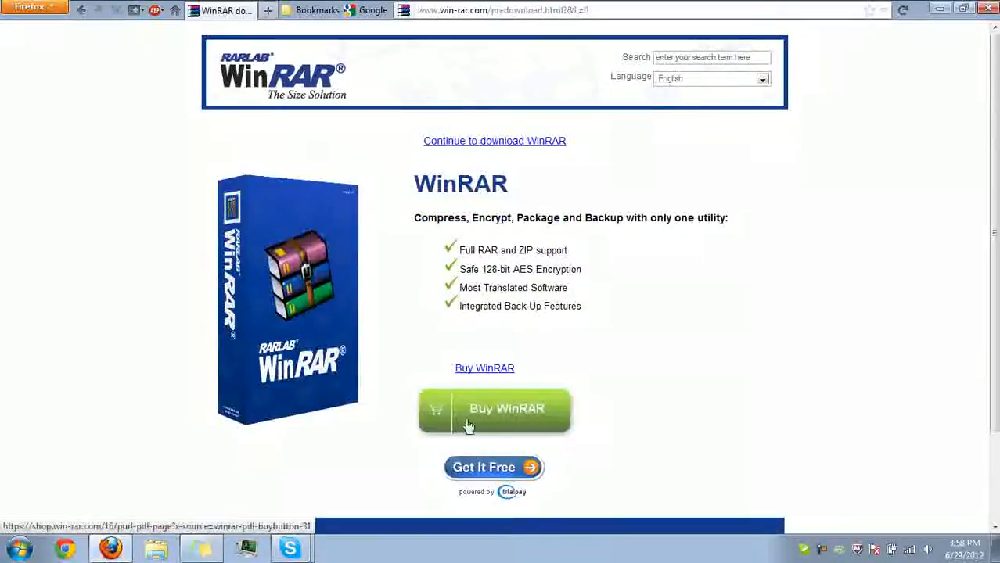
pyautogui.moveTo(522, 496)
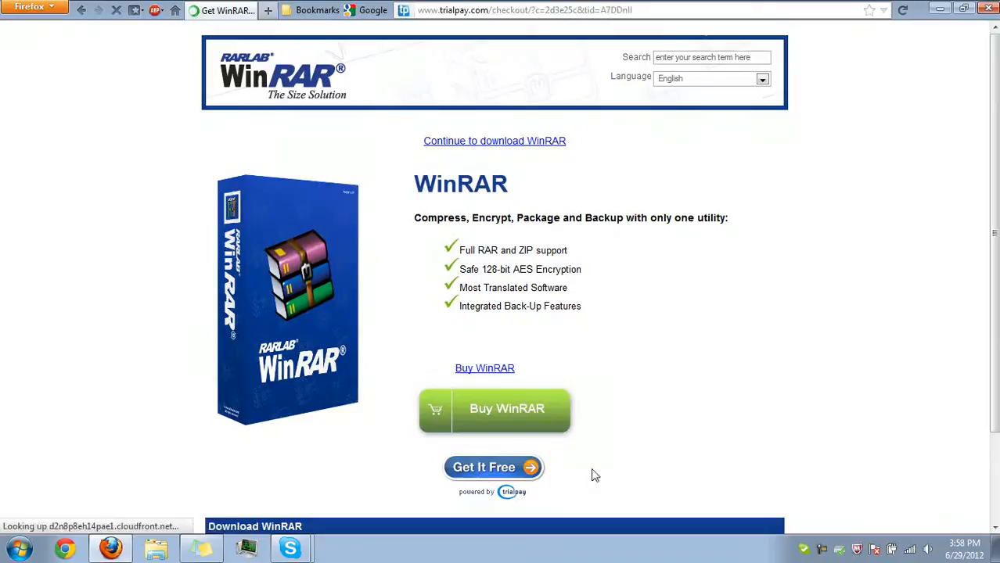
pyautogui.moveTo(711, 441)
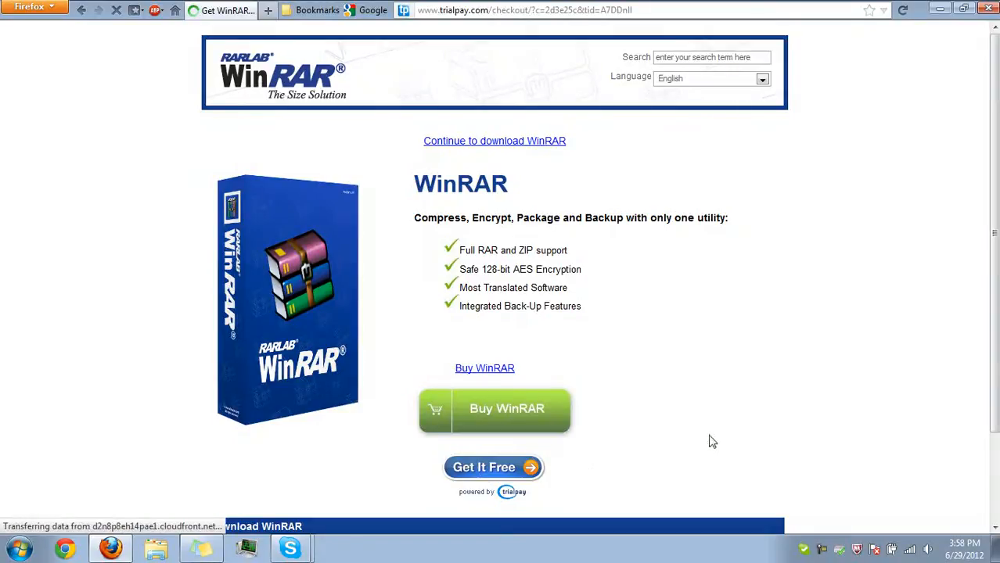
# Step: Back out of the TrialPay checkout and continue to the free WinRAR download
pyautogui.click(494, 467)
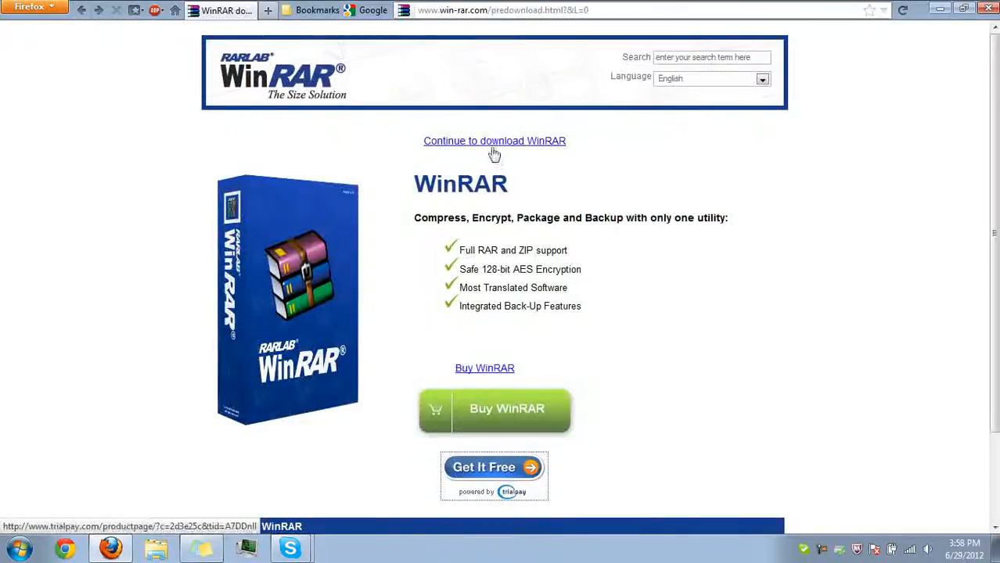
pyautogui.click(494, 141)
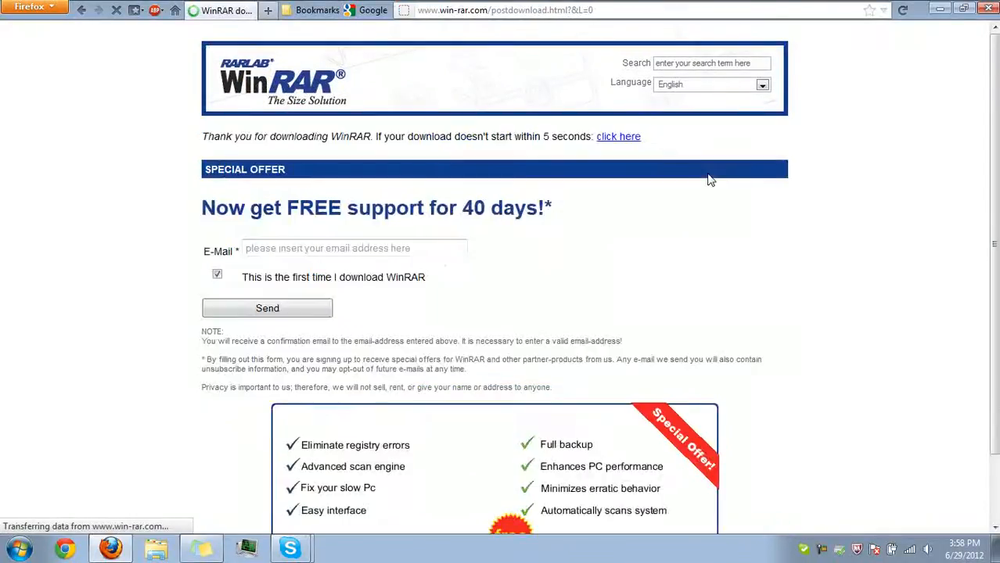
pyautogui.scroll(-3)
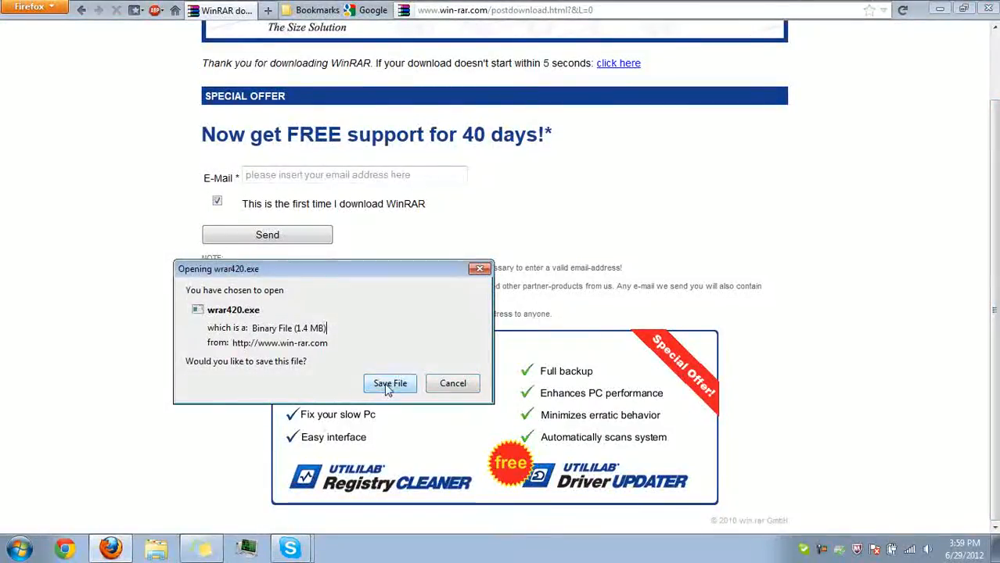
# Step: Save wrar420.exe in Firefox and run it from the Downloads window
pyautogui.click(389, 384)
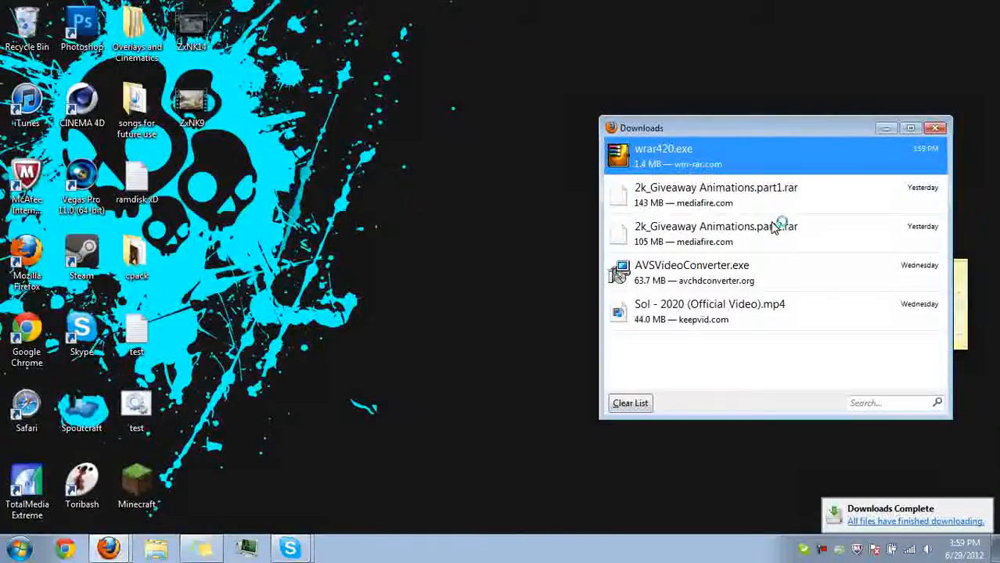
pyautogui.moveTo(571, 294)
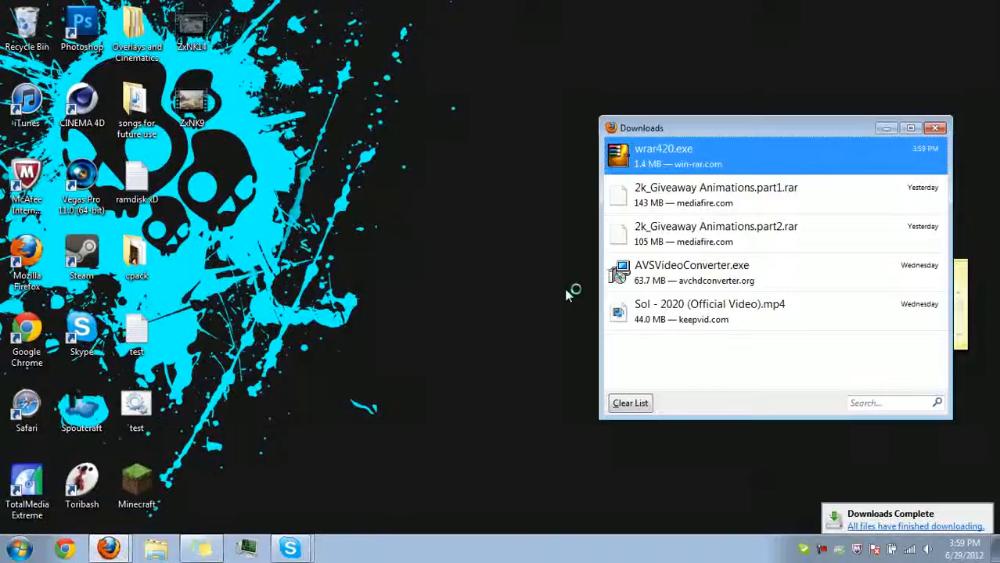
pyautogui.doubleClick(663, 154)
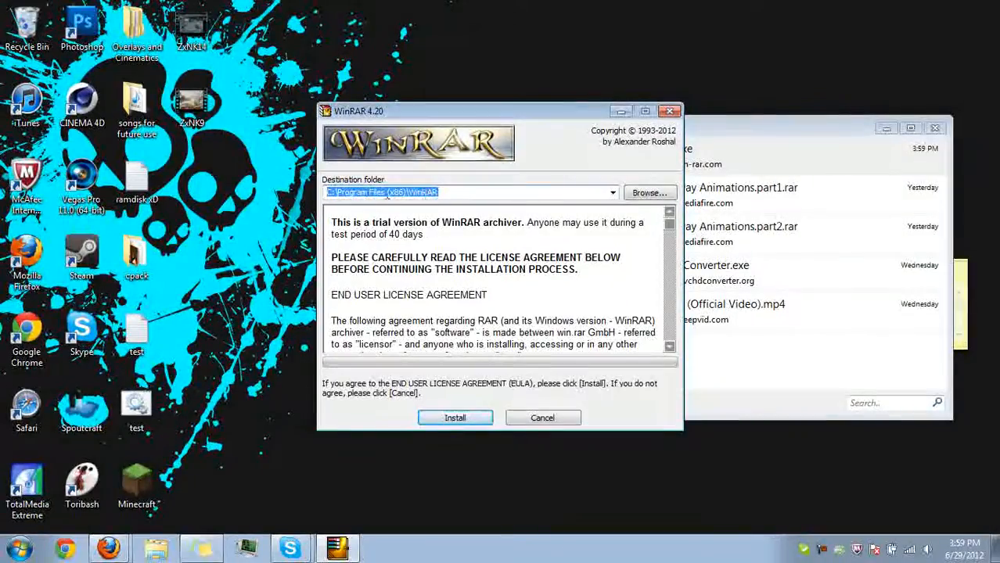
# Step: Install WinRAR to the default folder and review the association and interface checkboxes
pyautogui.click(455, 417)
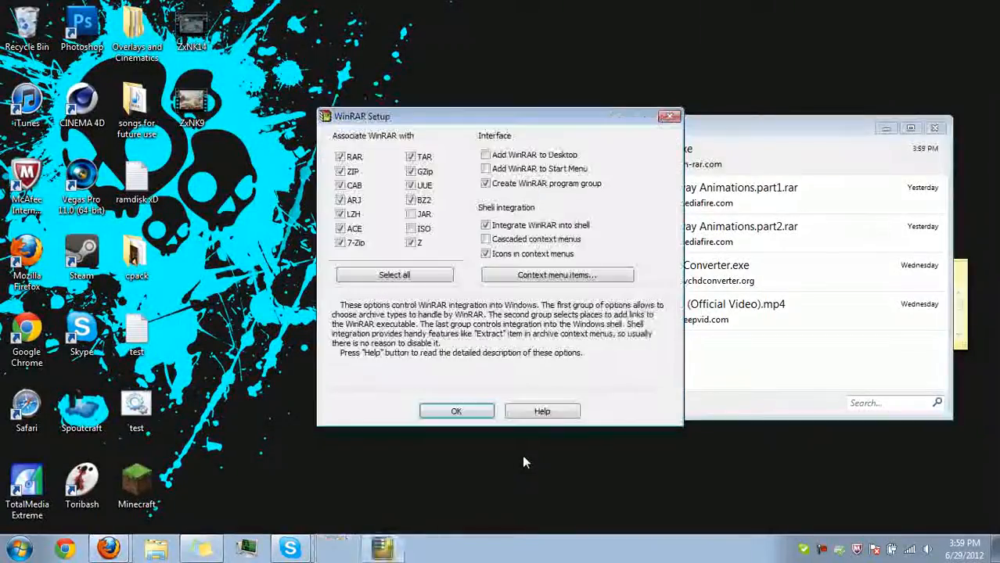
pyautogui.click(411, 243)
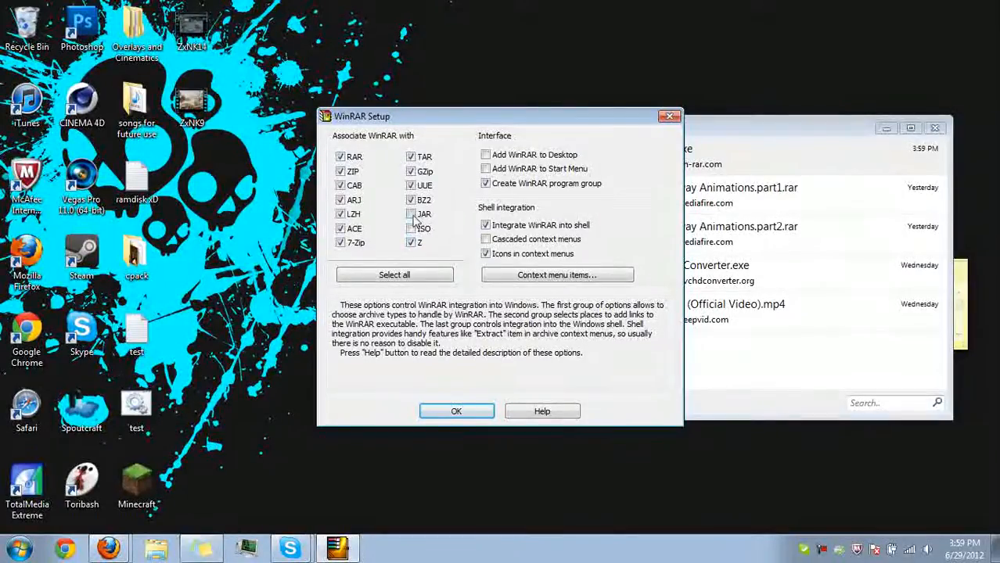
pyautogui.click(410, 214)
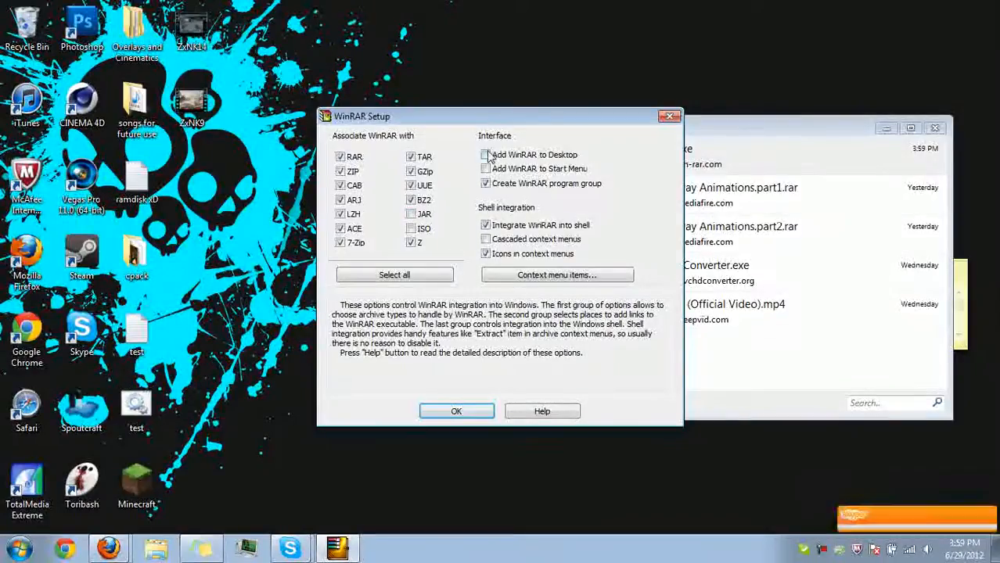
pyautogui.click(485, 183)
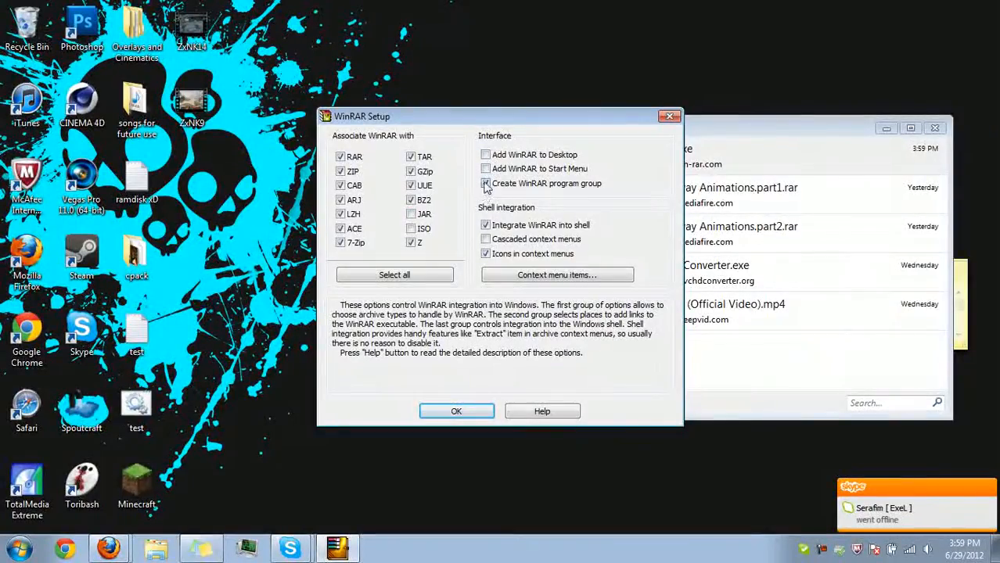
pyautogui.click(485, 183)
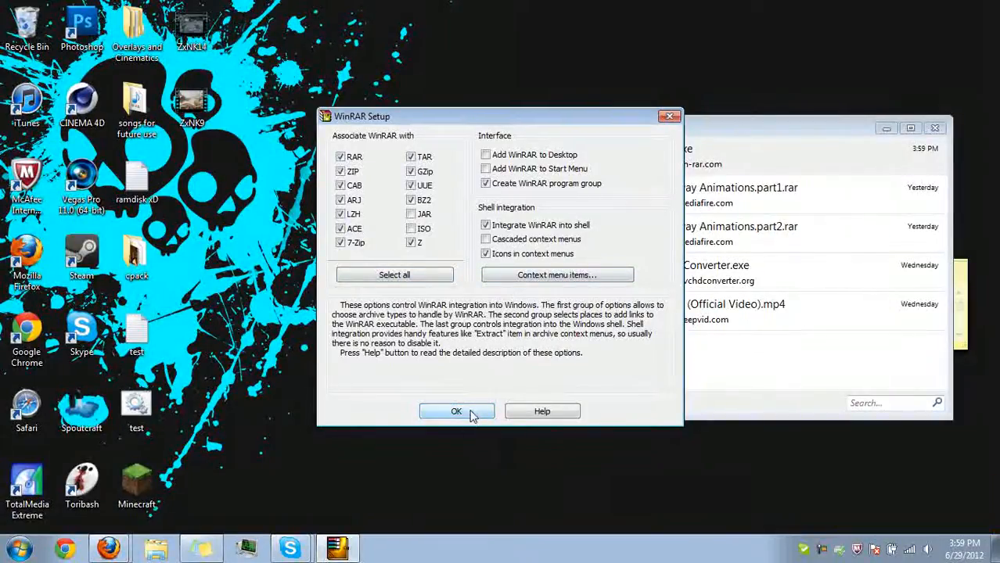
# Step: Accept the default associations and shell integration and finish the setup
pyautogui.click(456, 412)
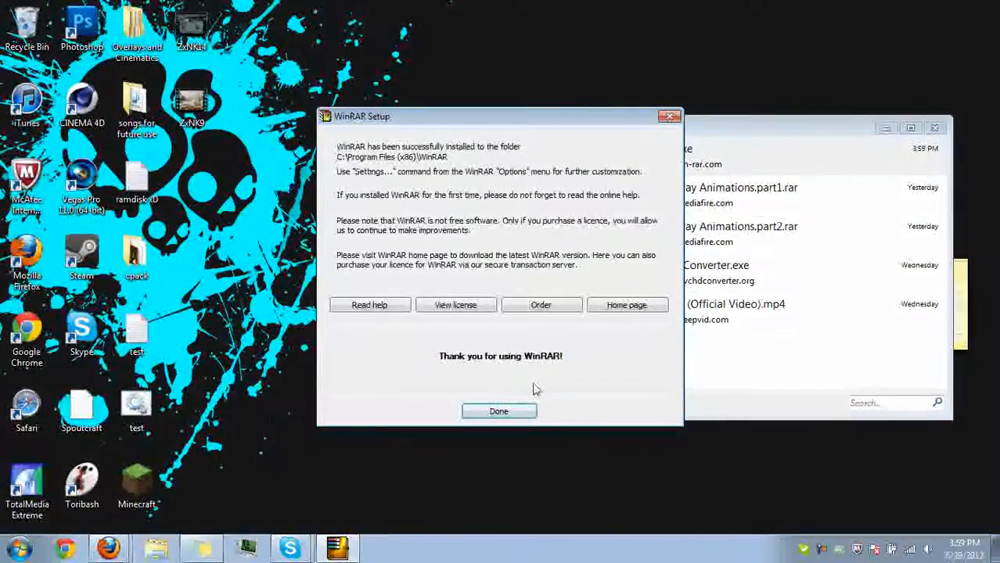
pyautogui.click(499, 411)
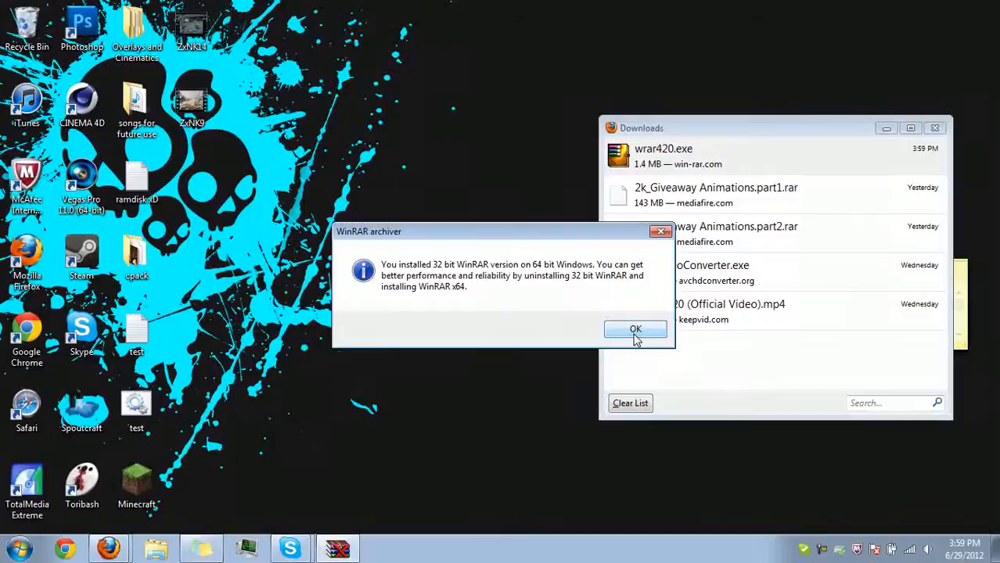
# Step: Dismiss the 32-bit notice, close the WinRAR Start Menu folder and select a ZxNK9 clip on the desktop
pyautogui.click(636, 329)
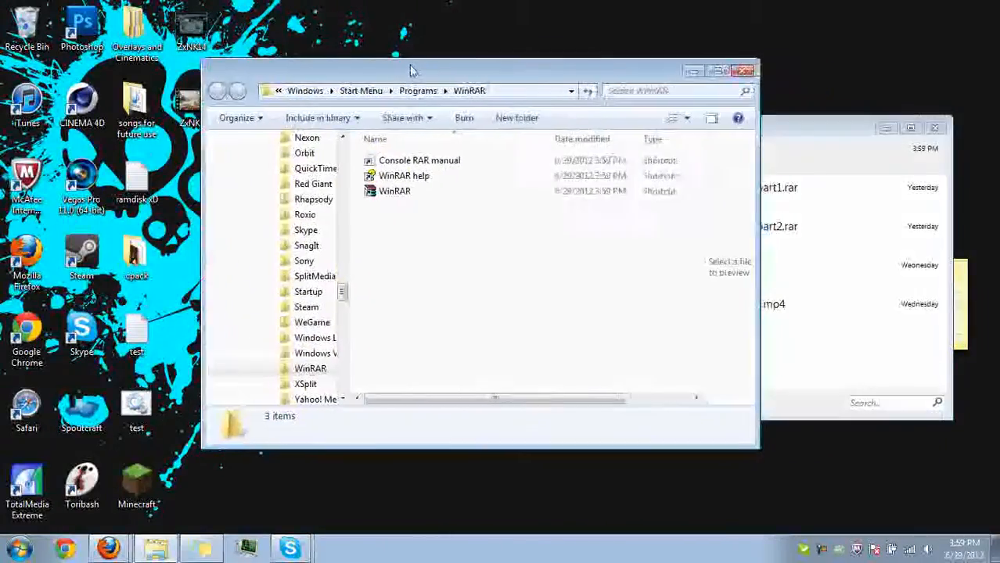
pyautogui.click(389, 191)
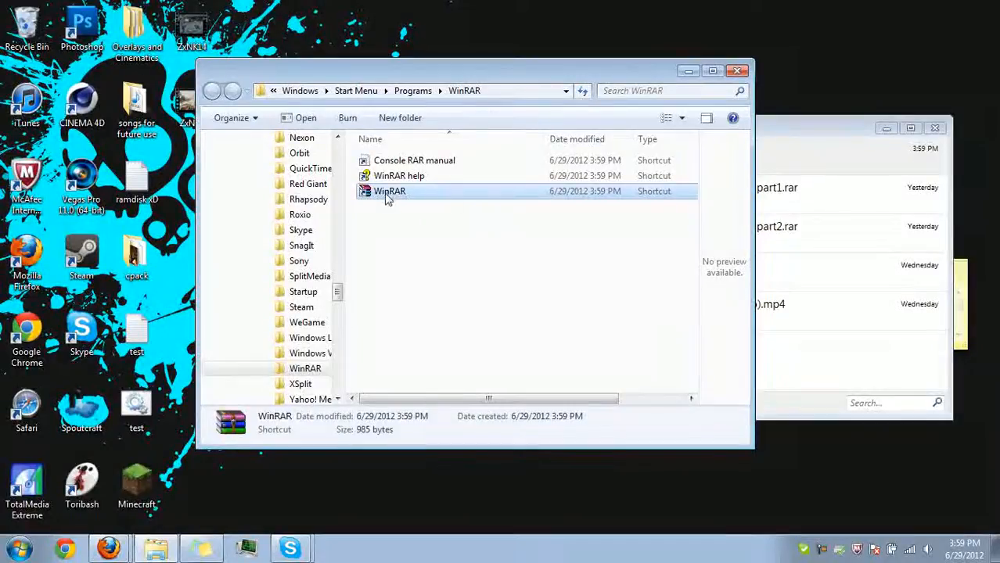
pyautogui.click(736, 70)
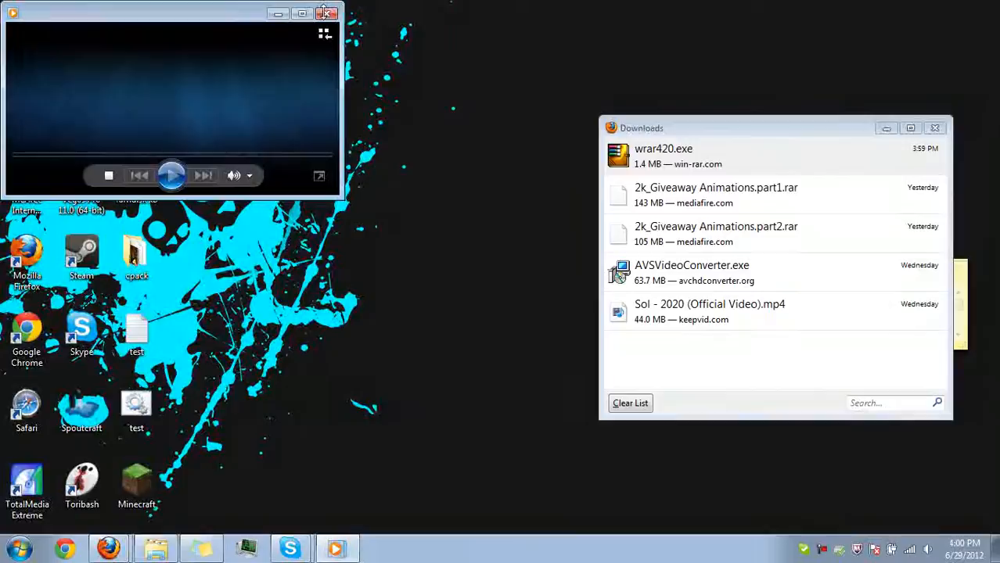
pyautogui.click(326, 13)
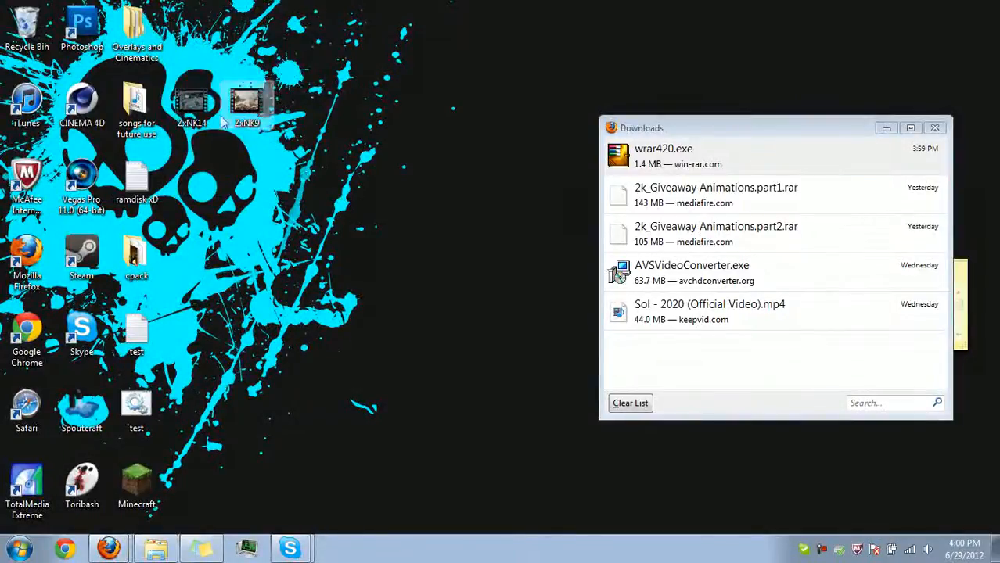
# Step: Pull the M2TS clips from the unconverted videos folder into a new desktop folder named whatever
pyautogui.moveTo(192, 102); pyautogui.dragTo(301, 102)
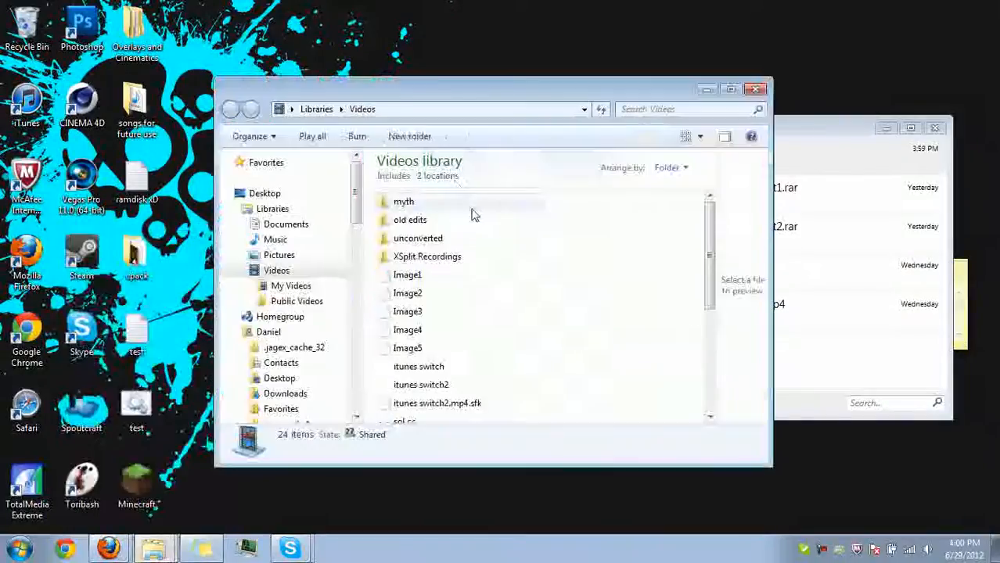
pyautogui.doubleClick(418, 238)
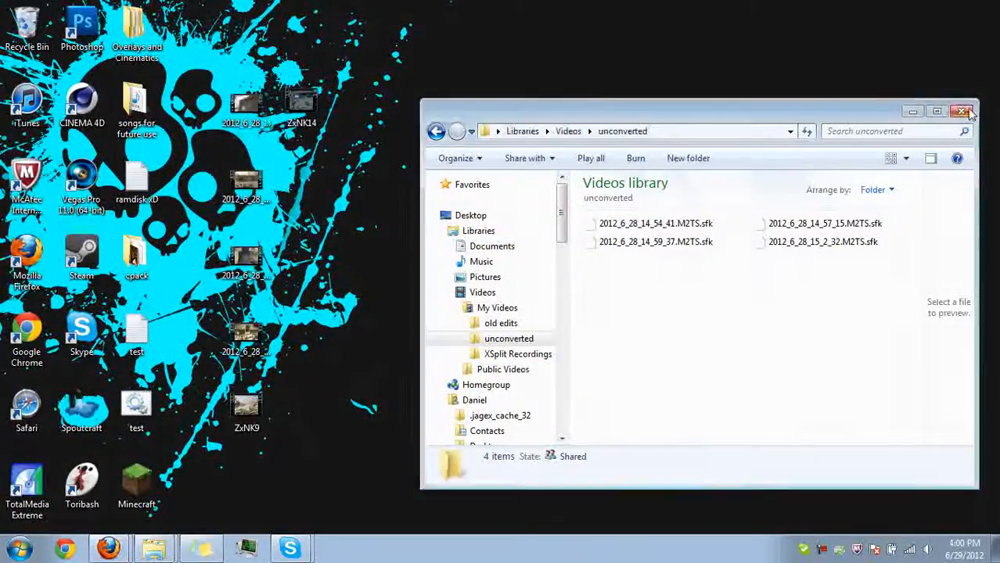
pyautogui.rightClick(422, 416)
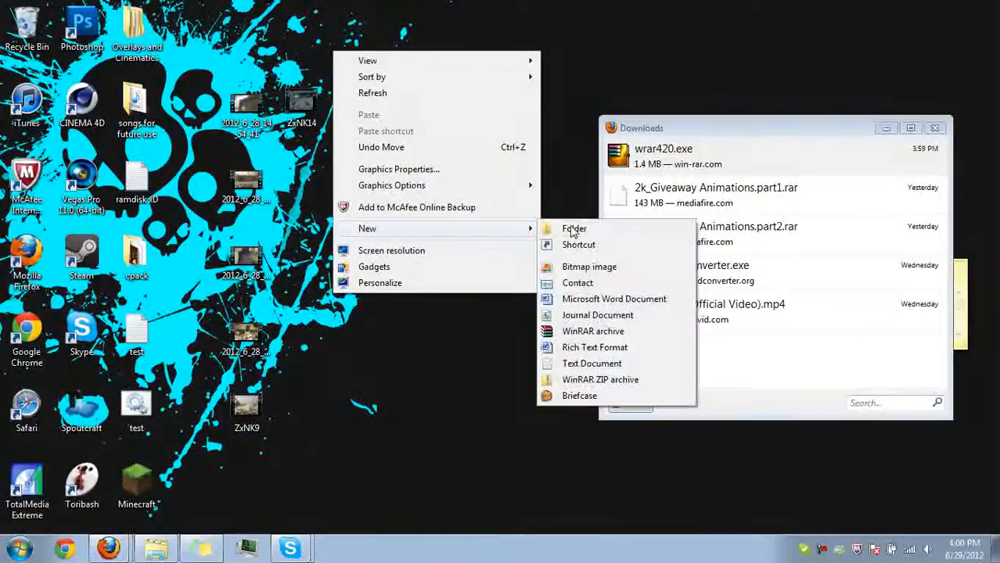
pyautogui.click(574, 228)
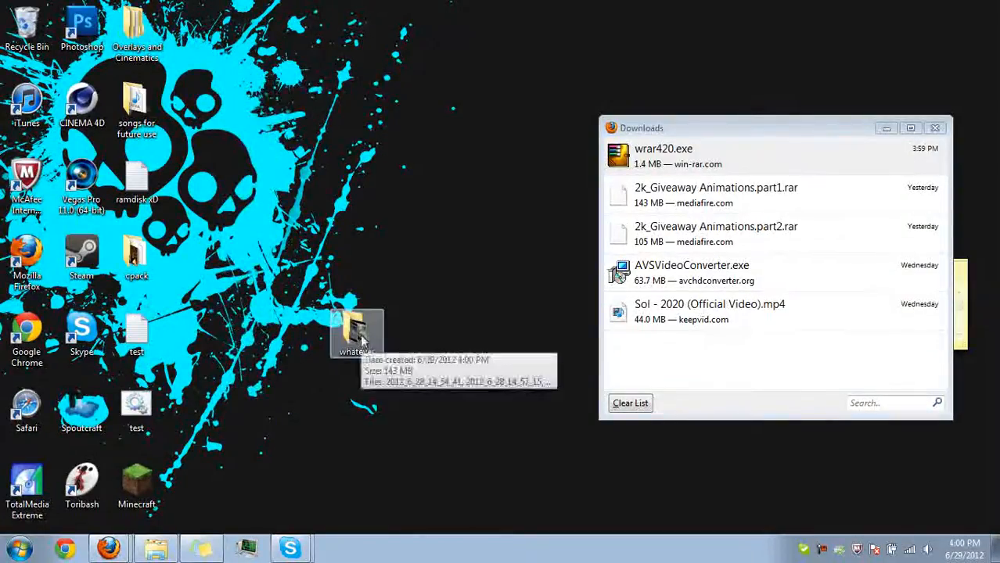
pyautogui.rightClick(357, 329)
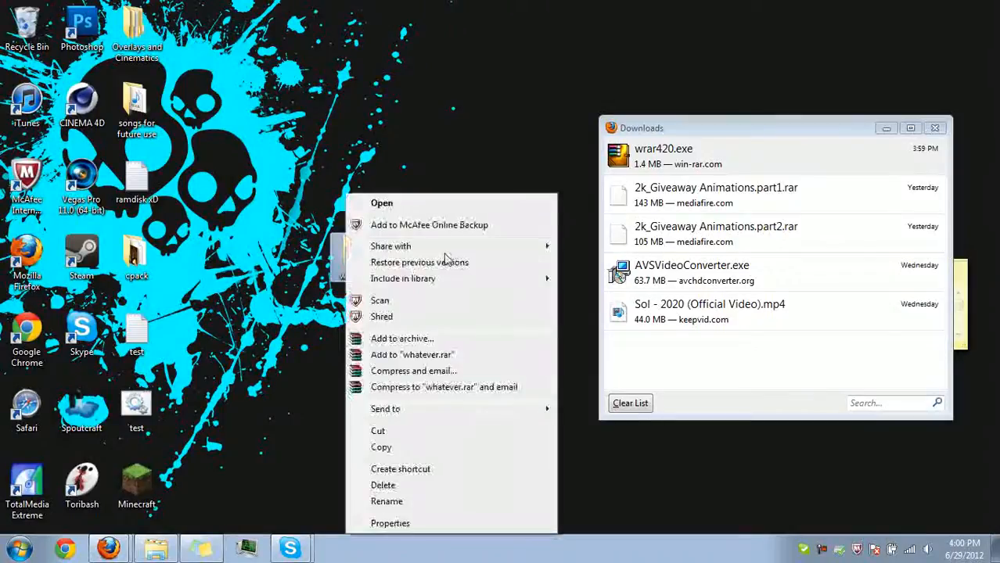
pyautogui.moveTo(434, 381)
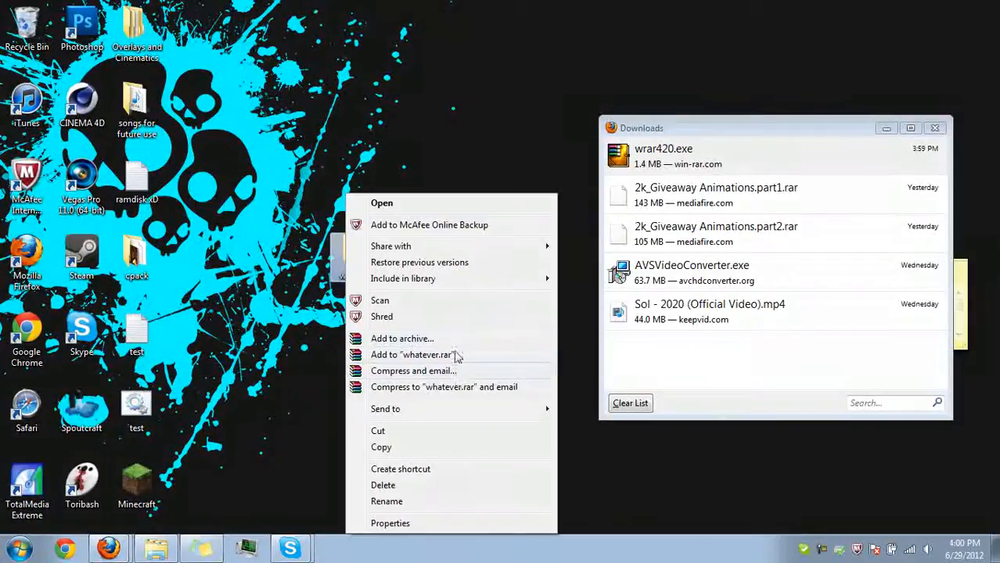
pyautogui.moveTo(479, 399)
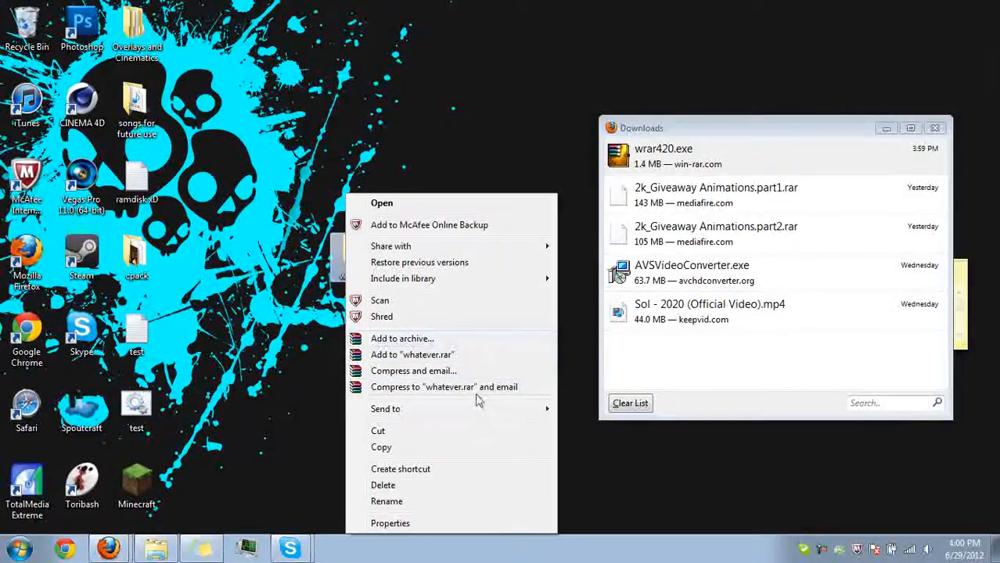
# Step: Add the whatever folder to a RAR archive named whatever.rar and start compression
pyautogui.click(402, 338)
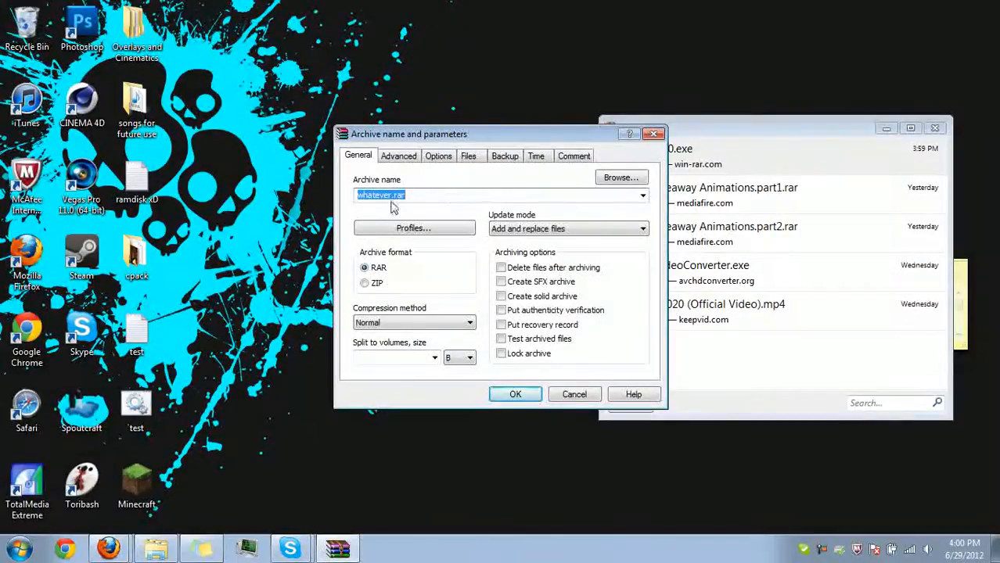
pyautogui.click(391, 195)
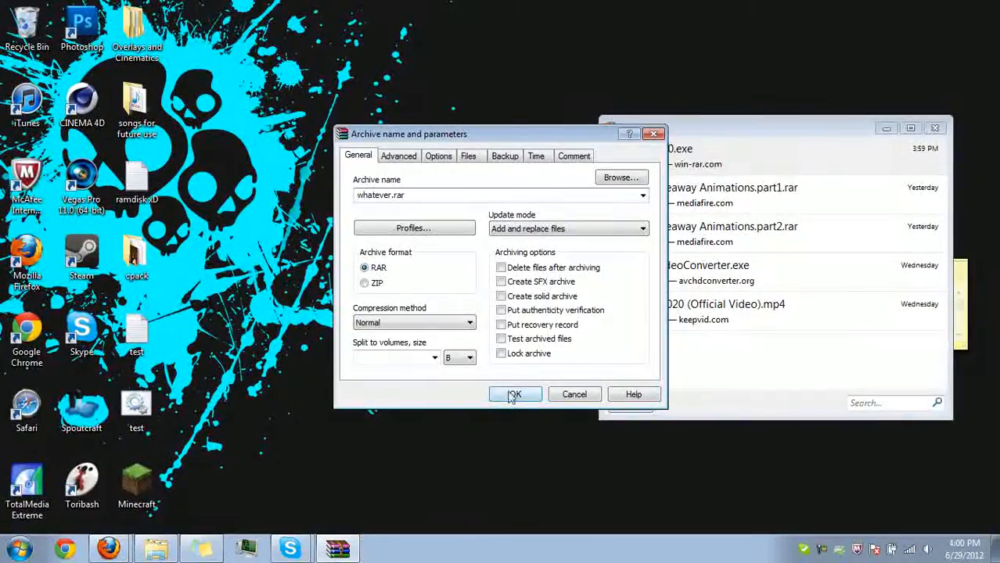
pyautogui.click(514, 394)
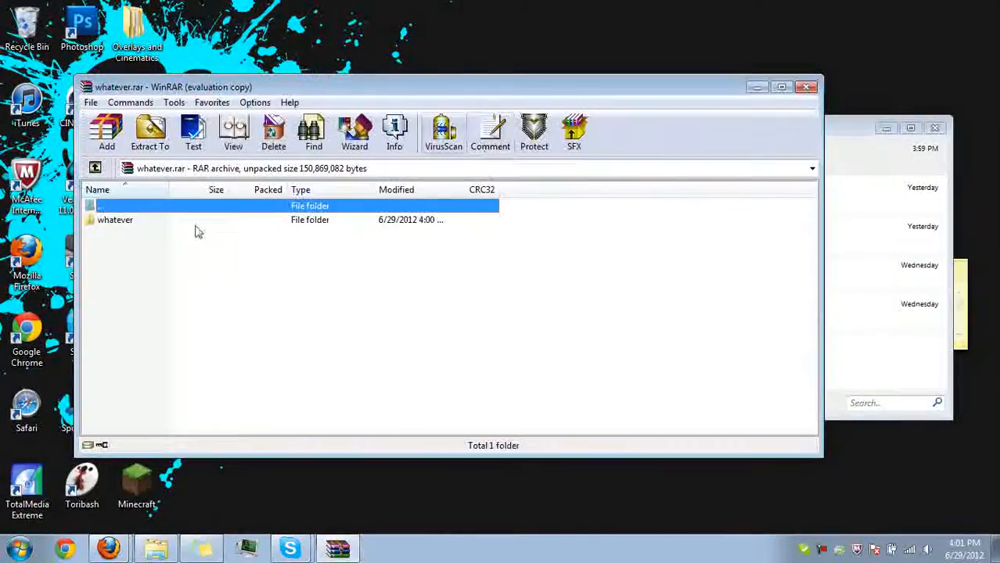
# Step: Browse the archive's whatever folder and drag it out onto the desktop
pyautogui.doubleClick(115, 220)
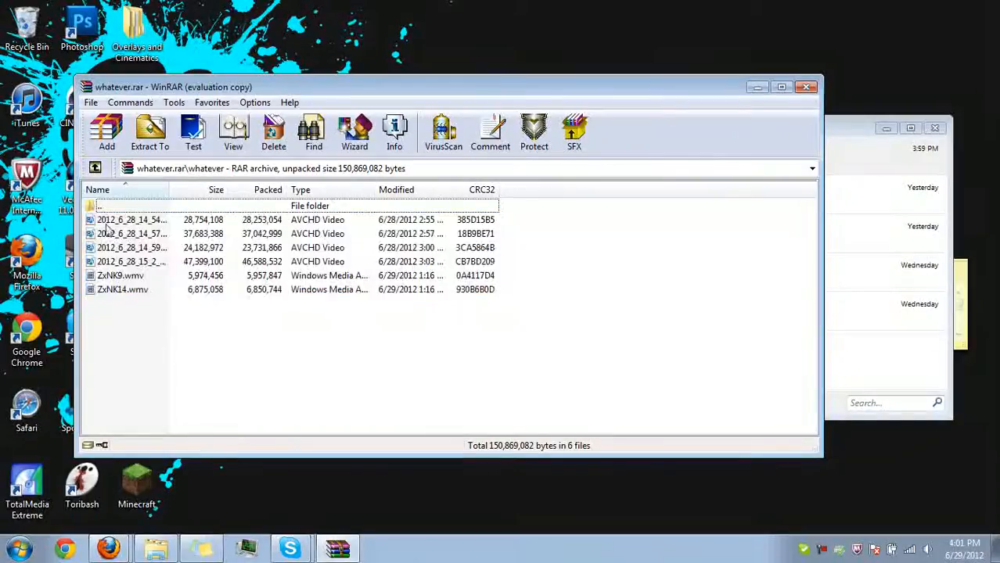
pyautogui.click(96, 169)
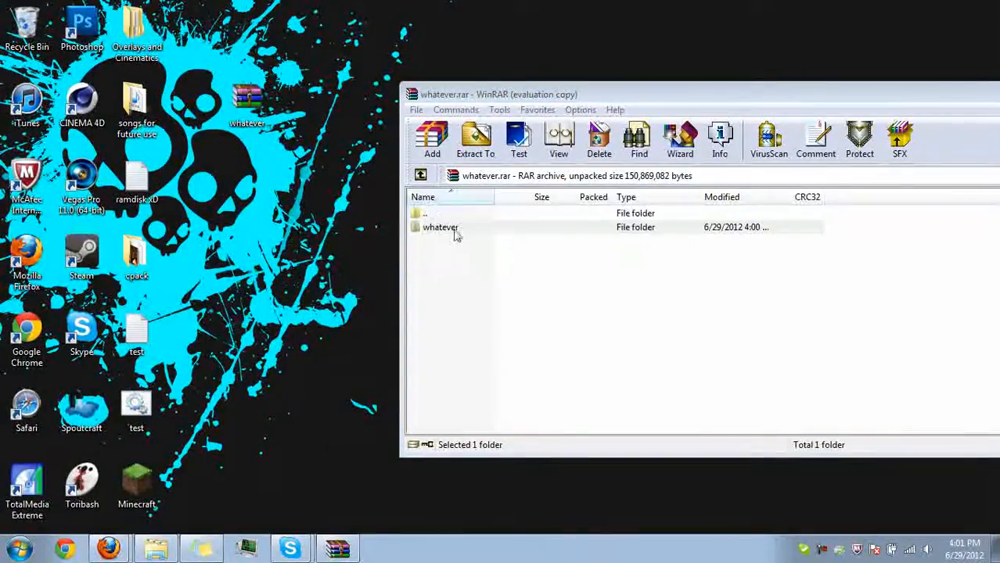
pyautogui.click(475, 139)
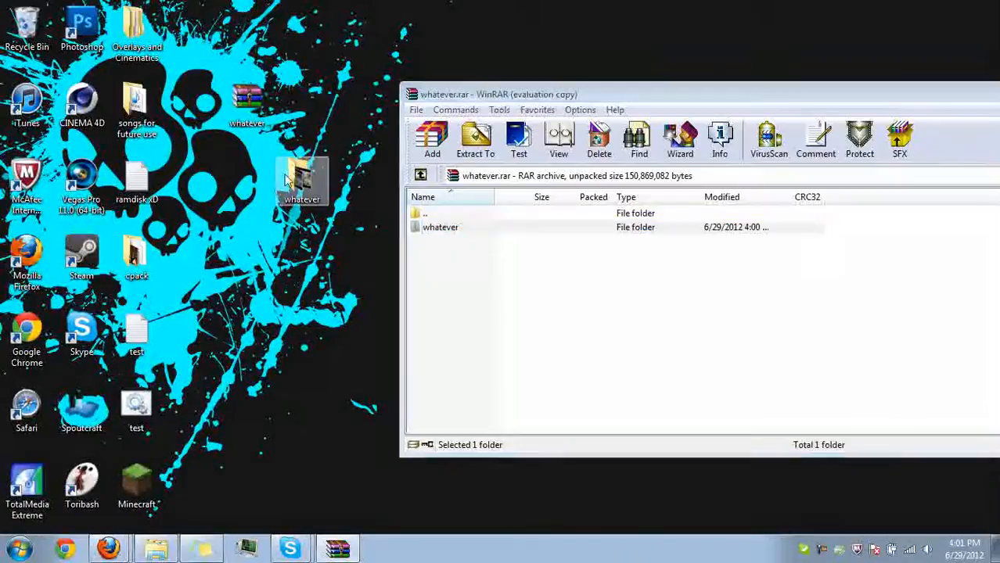
pyautogui.click(598, 139)
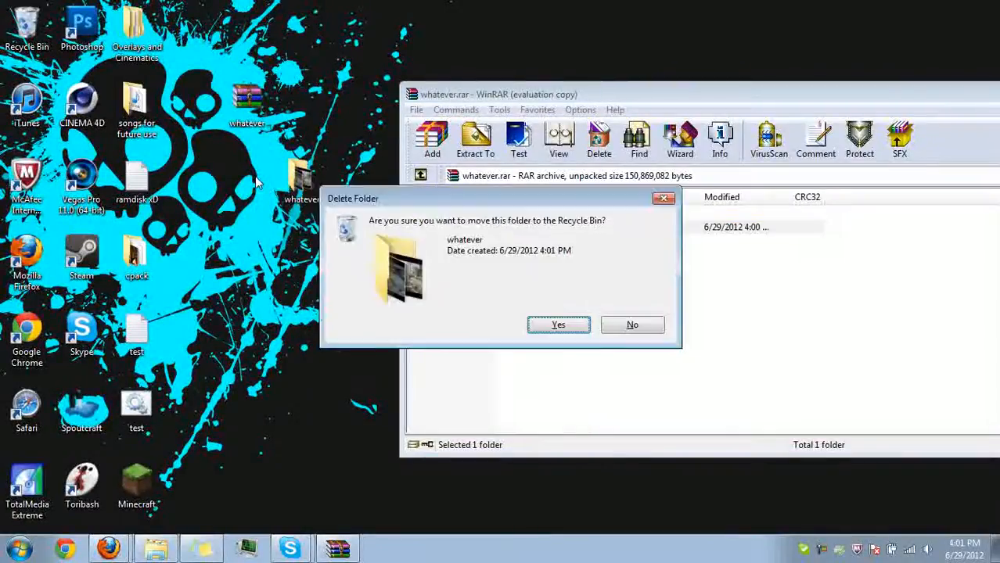
# Step: Delete the extracted whatever folder and empty the Recycle Bin's 36 items
pyautogui.click(633, 325)
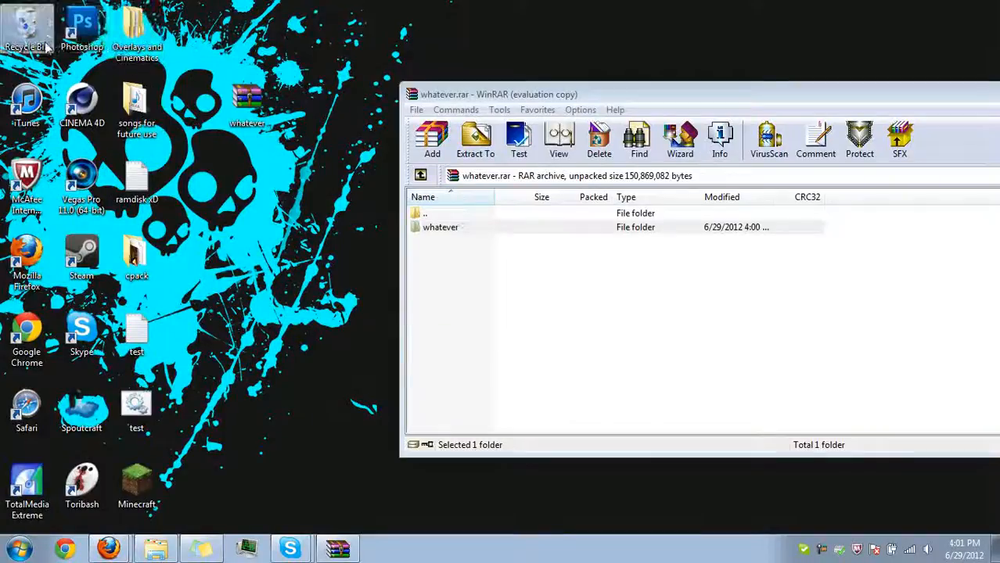
pyautogui.click(599, 140)
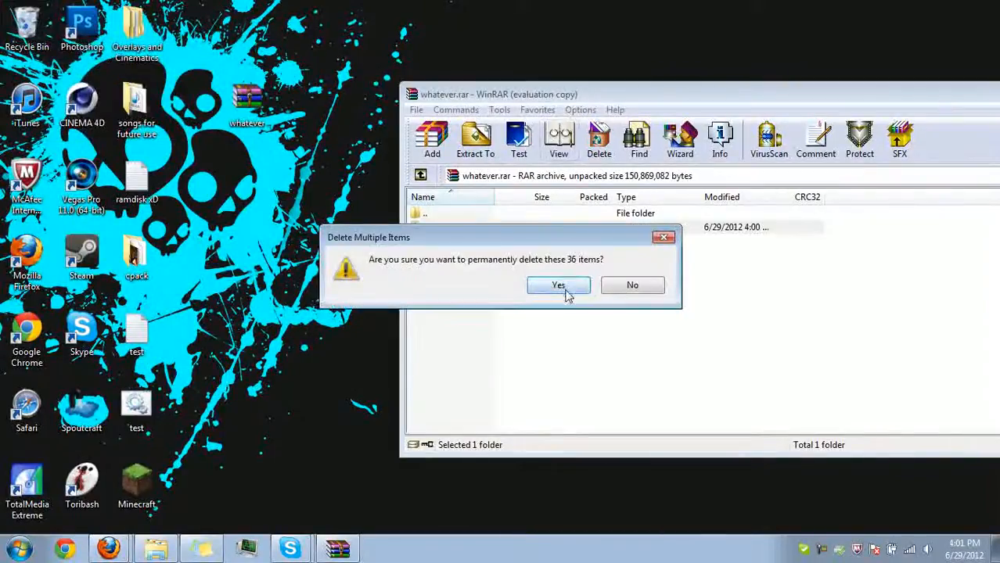
pyautogui.click(558, 285)
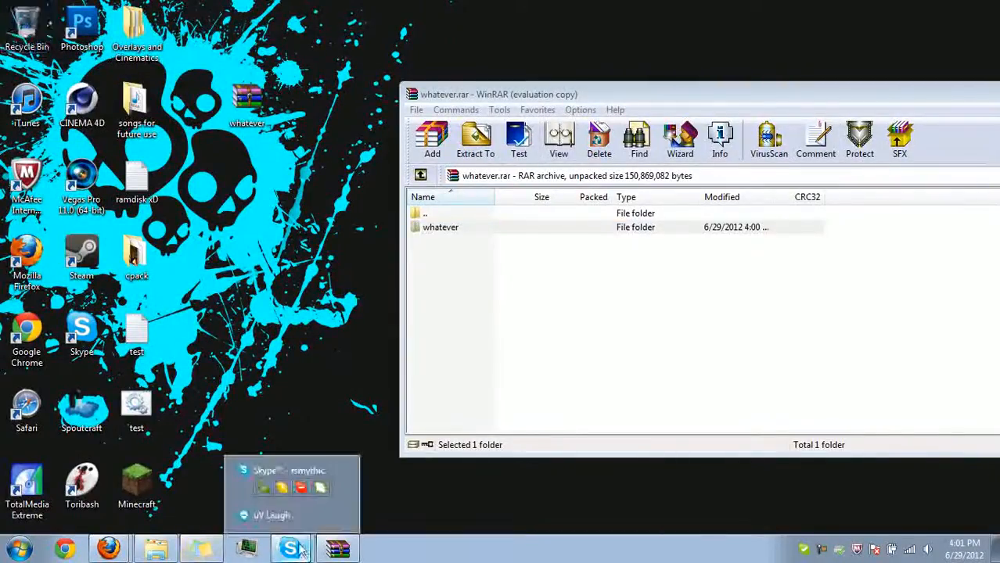
# Step: Drop whatever.rar into a Skype chat, then cancel the pending transfer
pyautogui.click(272, 515)
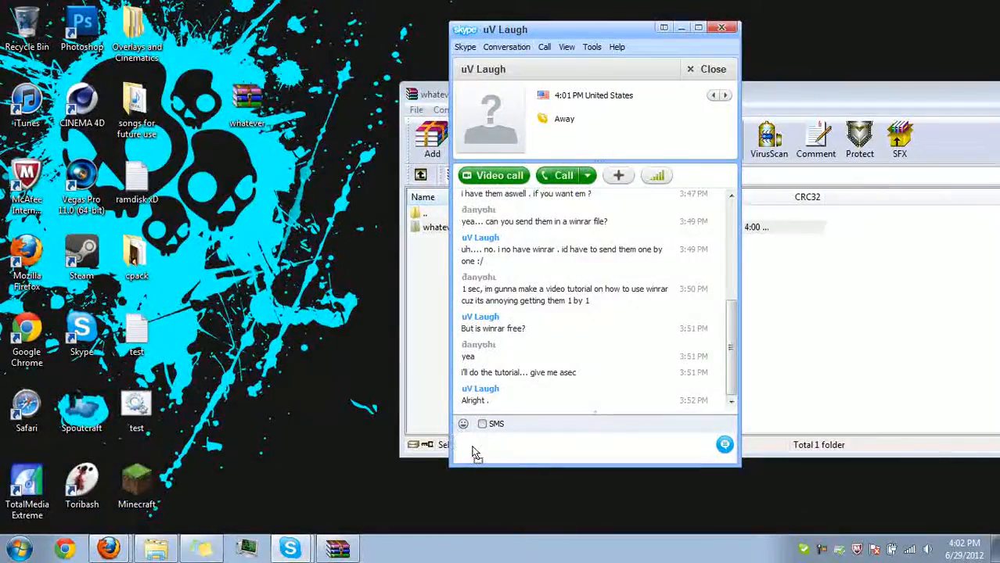
pyautogui.click(567, 442)
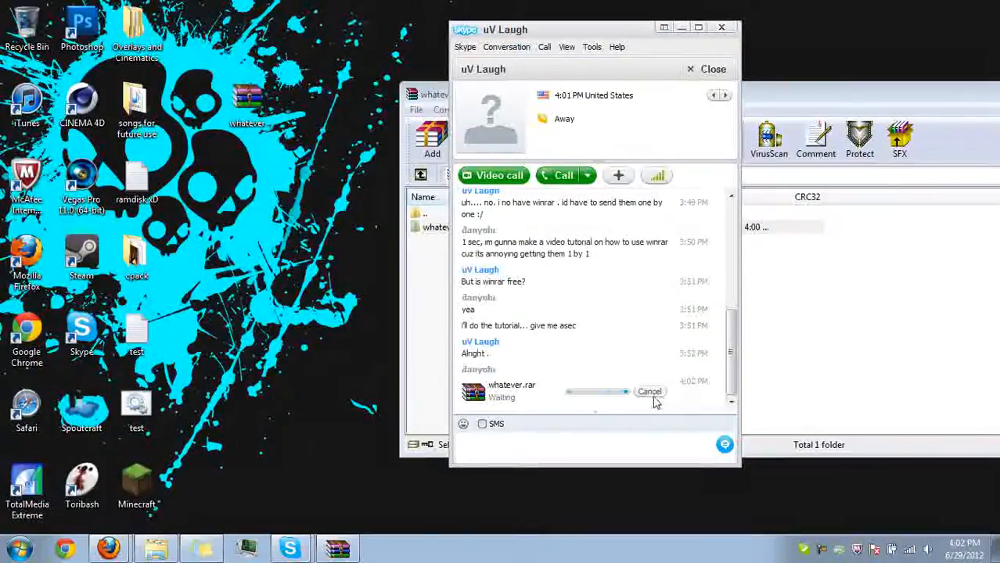
pyautogui.click(650, 391)
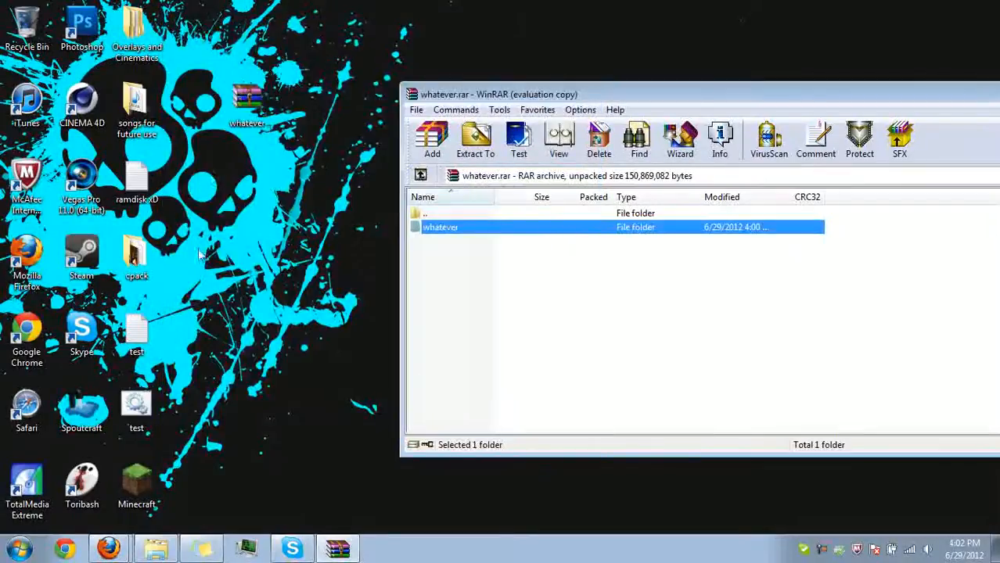
# Step: Go to gamefront.com in Firefox and bring up its file upload page
pyautogui.click(108, 547)
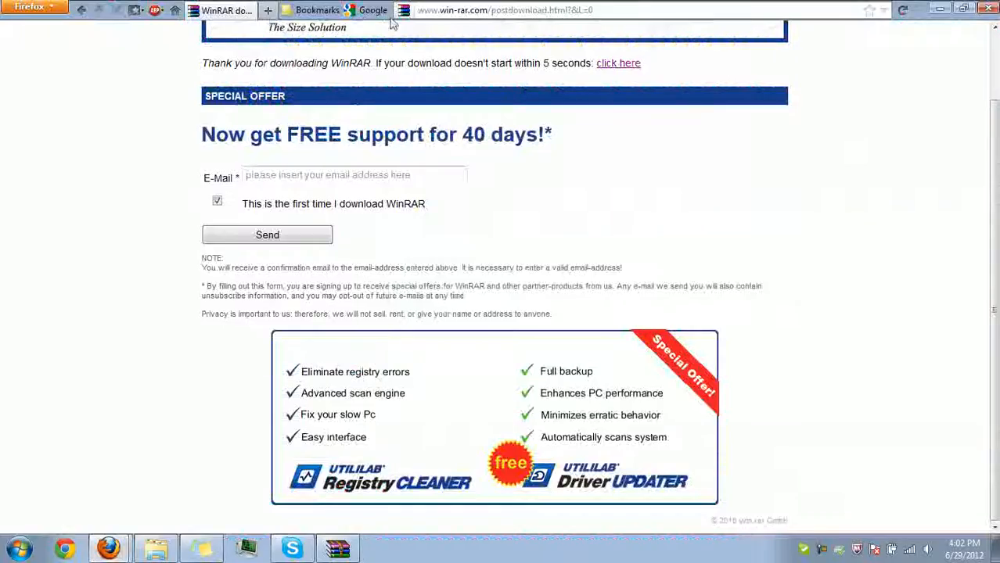
pyautogui.write('gamefront.com')
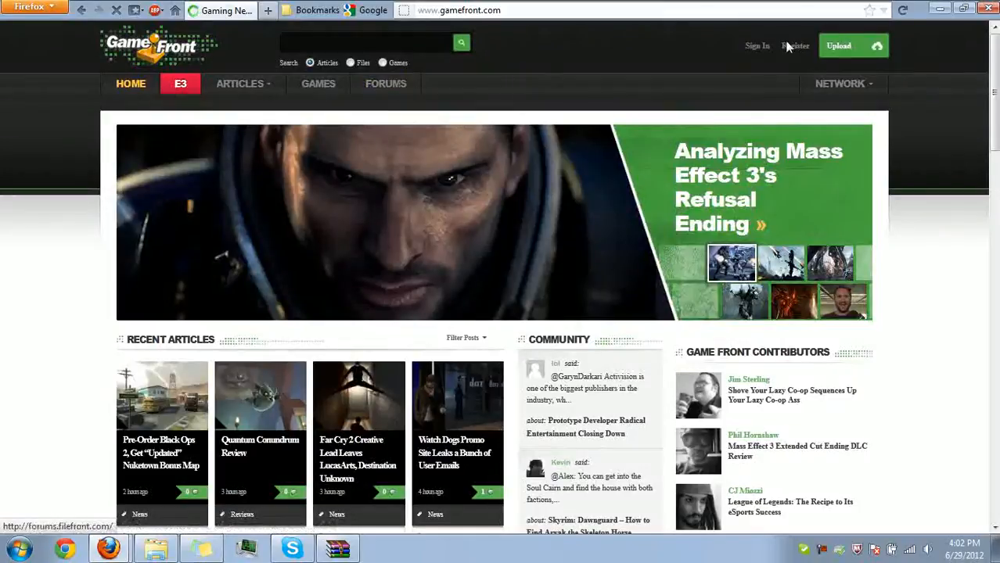
pyautogui.click(838, 45)
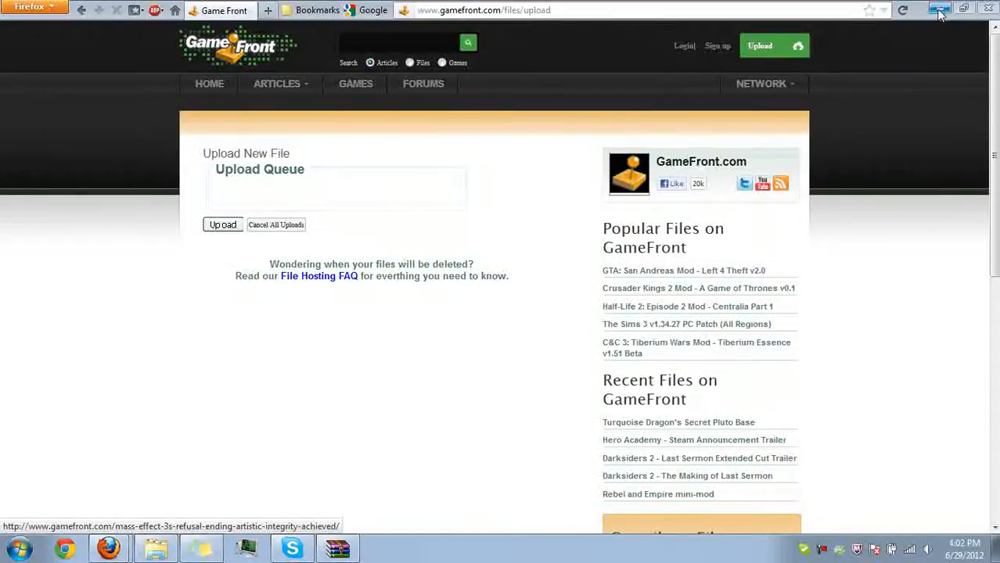
# Step: Minimize the browser and select whatever.rar on the desktop for deletion
pyautogui.click(938, 9)
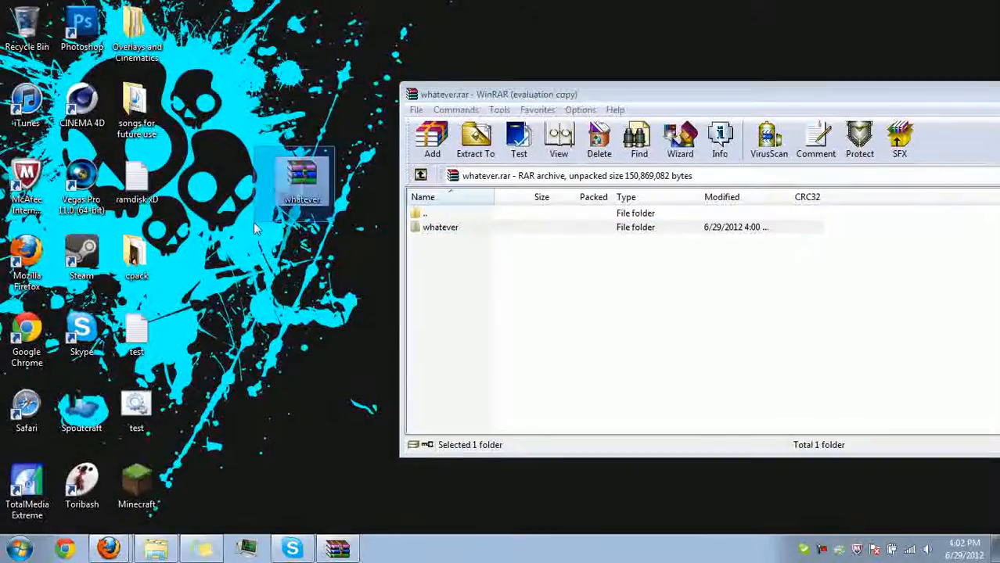
pyautogui.click(599, 139)
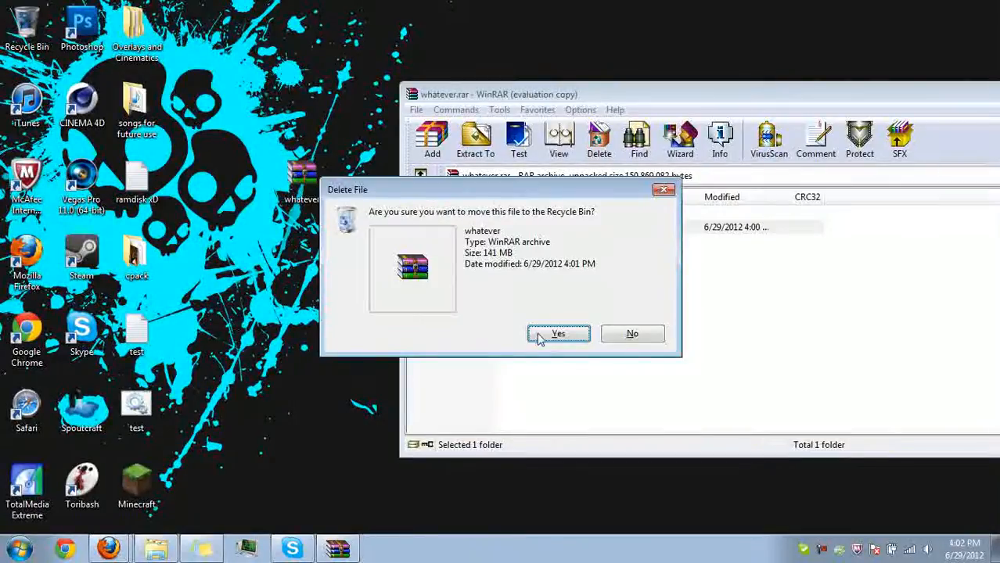